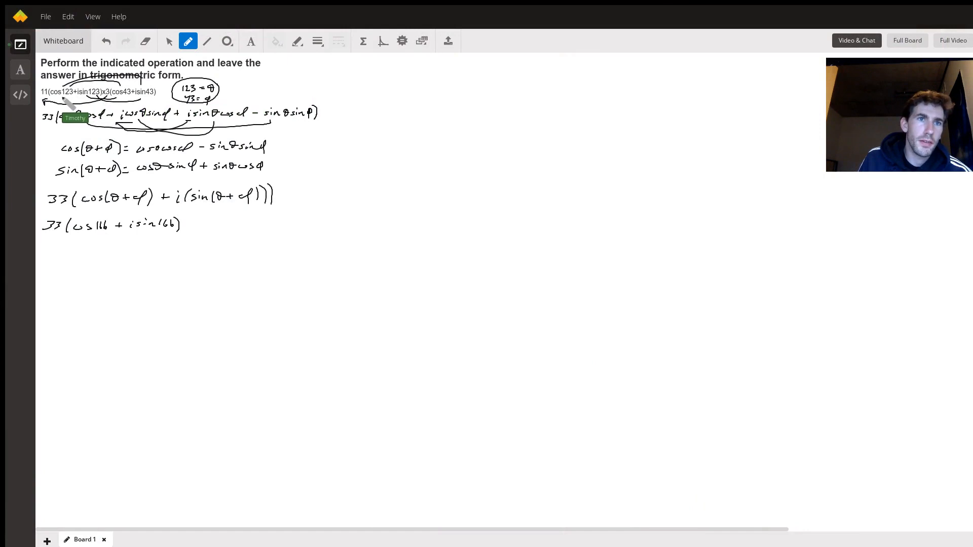
Step: Underline the angles 123 and 43 in the original problem line
{"action": "left_click_drag", "start_coordinate": [62, 115], "coordinate": [97, 115]}
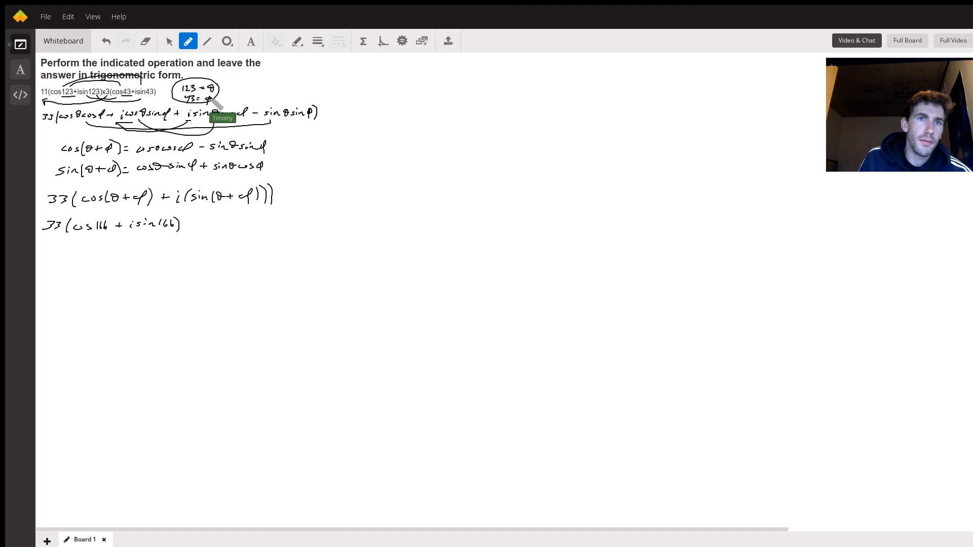
{"action": "mouse_move", "coordinate": [106, 96]}
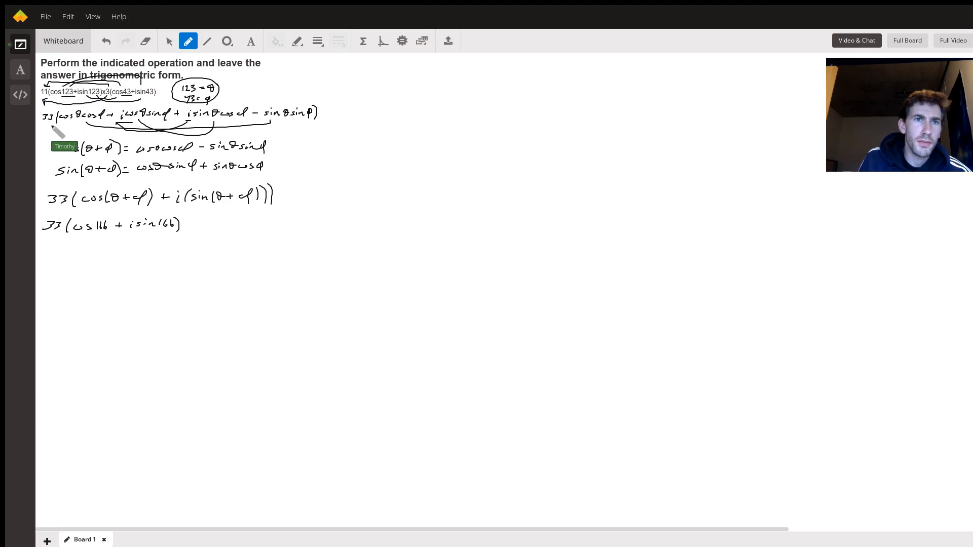
{"action": "mouse_move", "coordinate": [99, 94]}
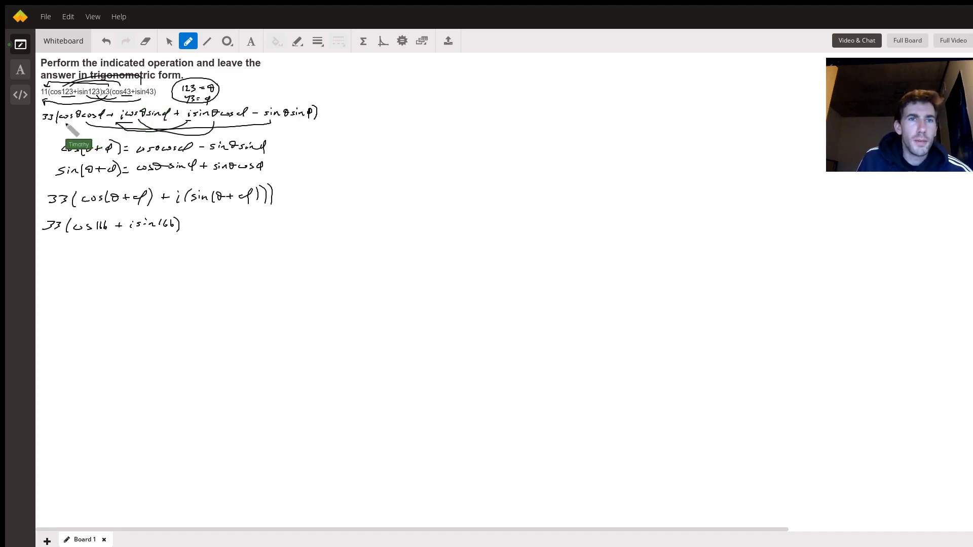
{"action": "mouse_move", "coordinate": [302, 130]}
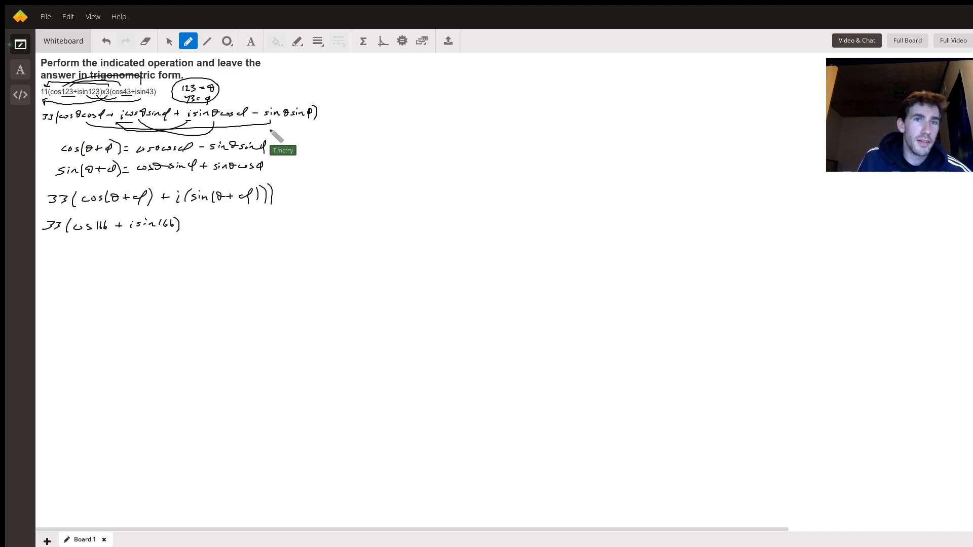
{"action": "mouse_move", "coordinate": [174, 162]}
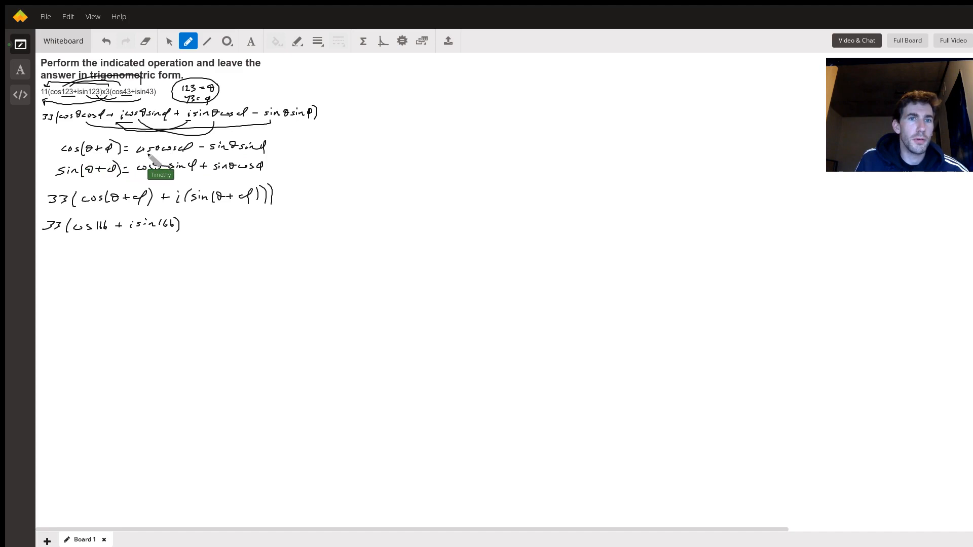
{"action": "mouse_move", "coordinate": [228, 160]}
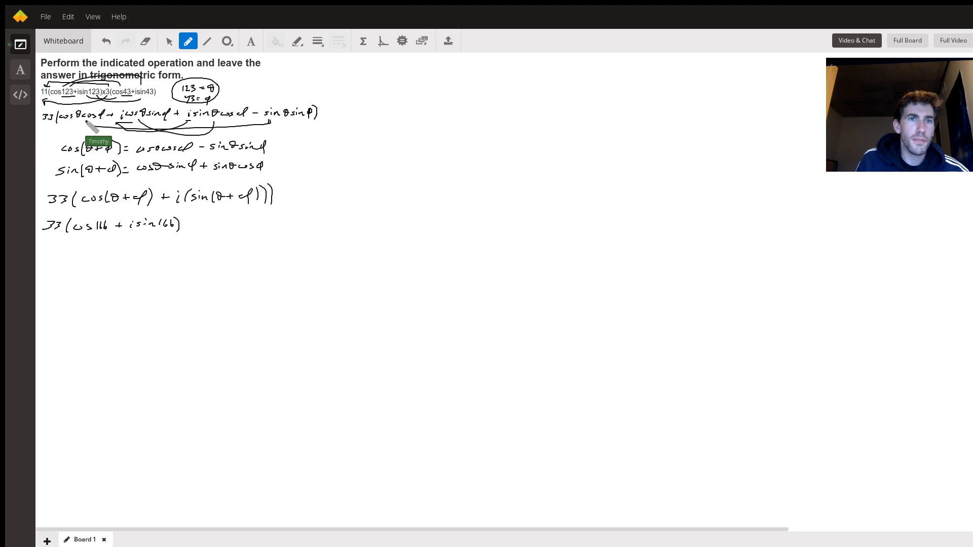
{"action": "mouse_move", "coordinate": [122, 127]}
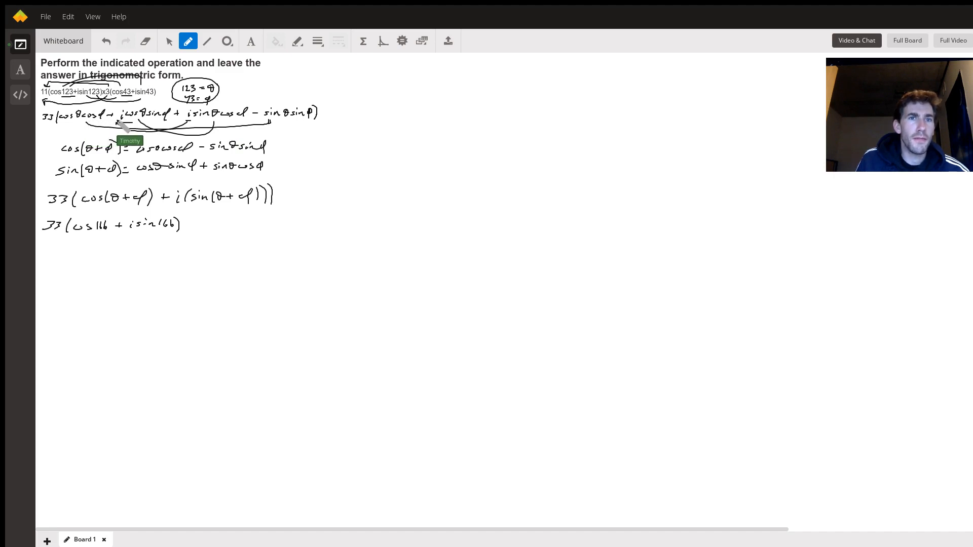
{"action": "mouse_move", "coordinate": [171, 131]}
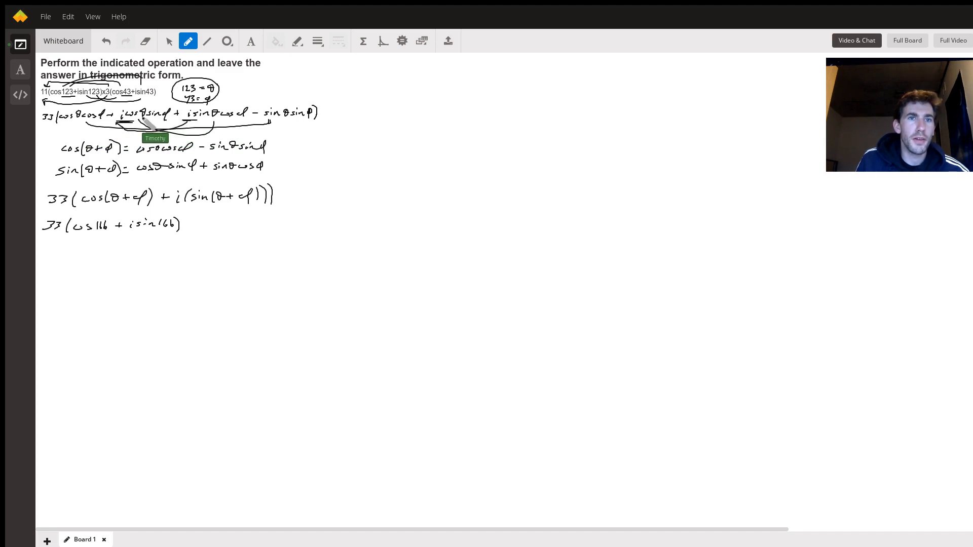
{"action": "mouse_move", "coordinate": [192, 127]}
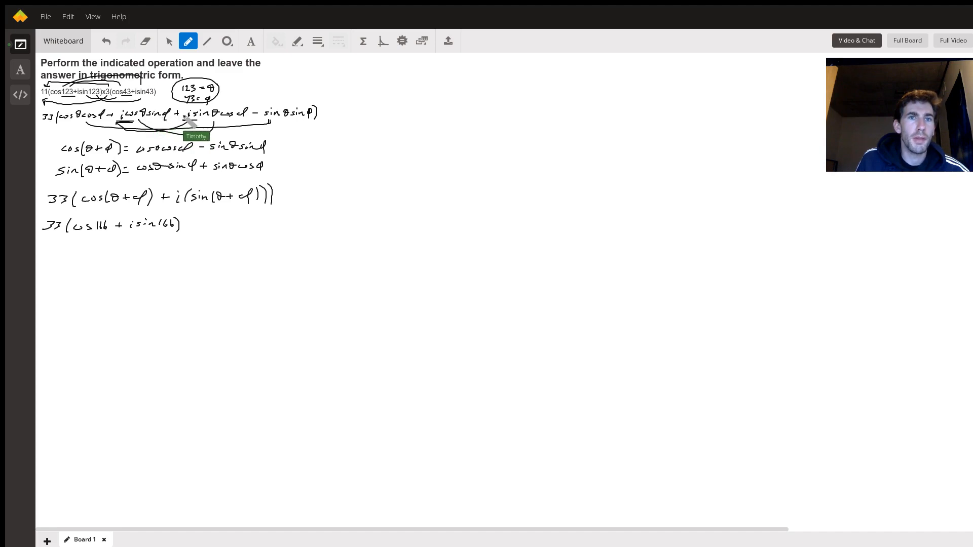
{"action": "mouse_move", "coordinate": [186, 163]}
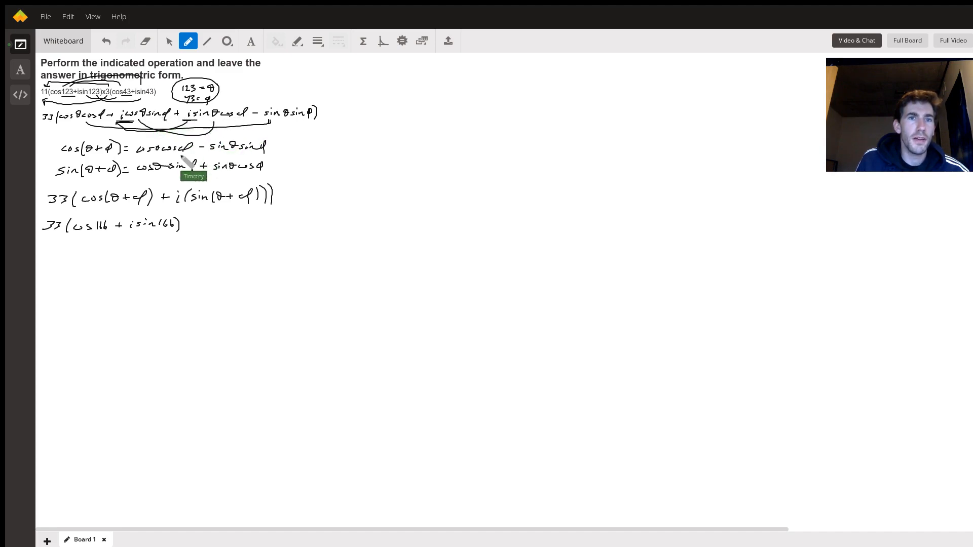
{"action": "mouse_move", "coordinate": [197, 142]}
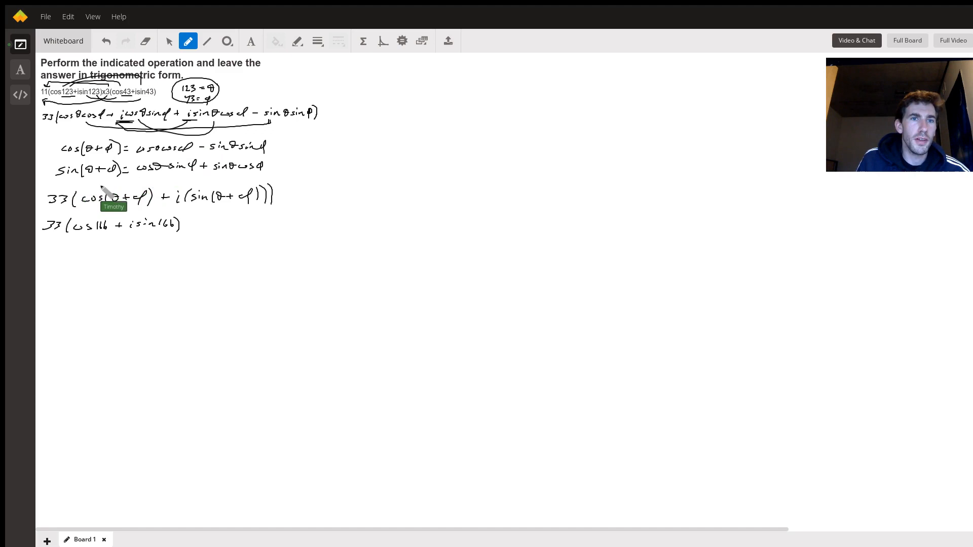
{"action": "mouse_move", "coordinate": [106, 211]}
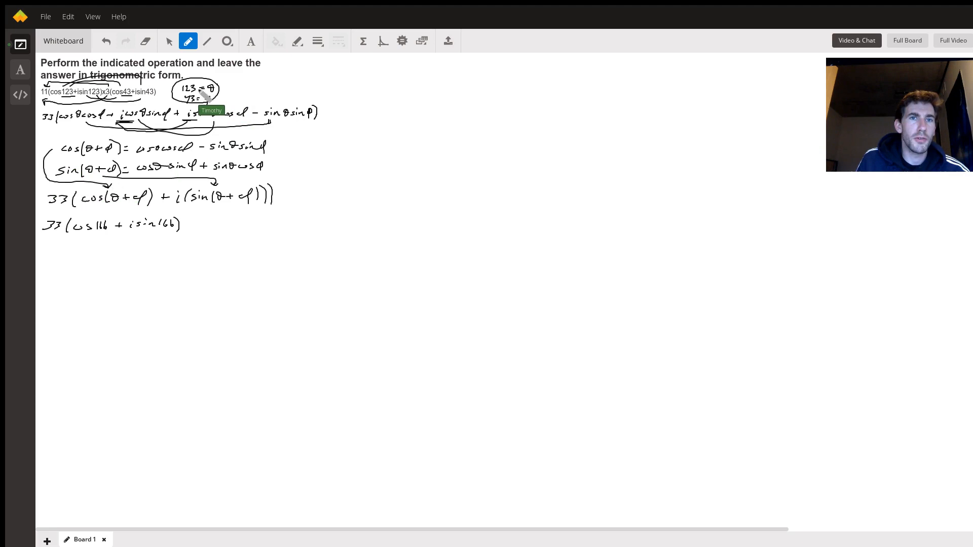
{"action": "mouse_move", "coordinate": [121, 212]}
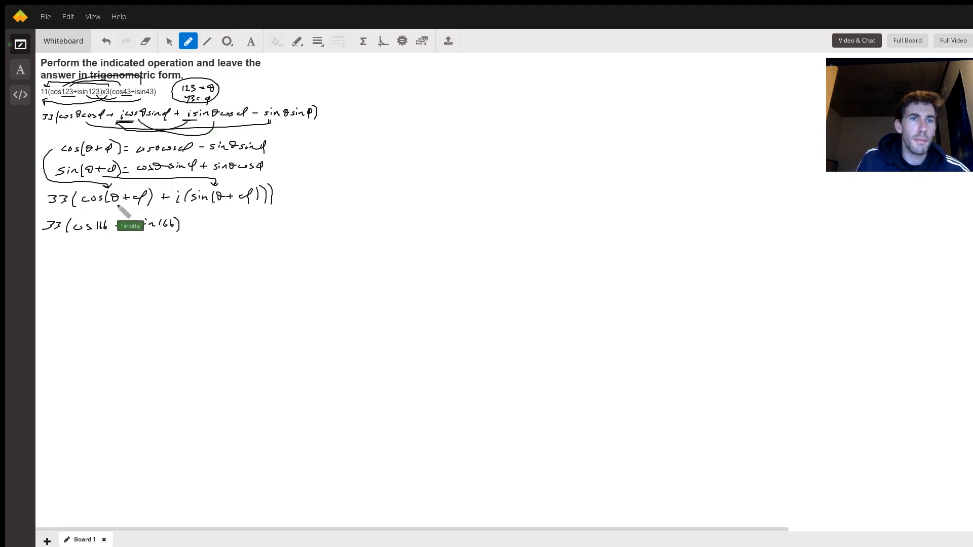
Step: Underline θ and φ in the 33(cos(θ+φ) + i sin(θ+φ)) expression
{"action": "left_click_drag", "start_coordinate": [114, 225], "coordinate": [134, 225]}
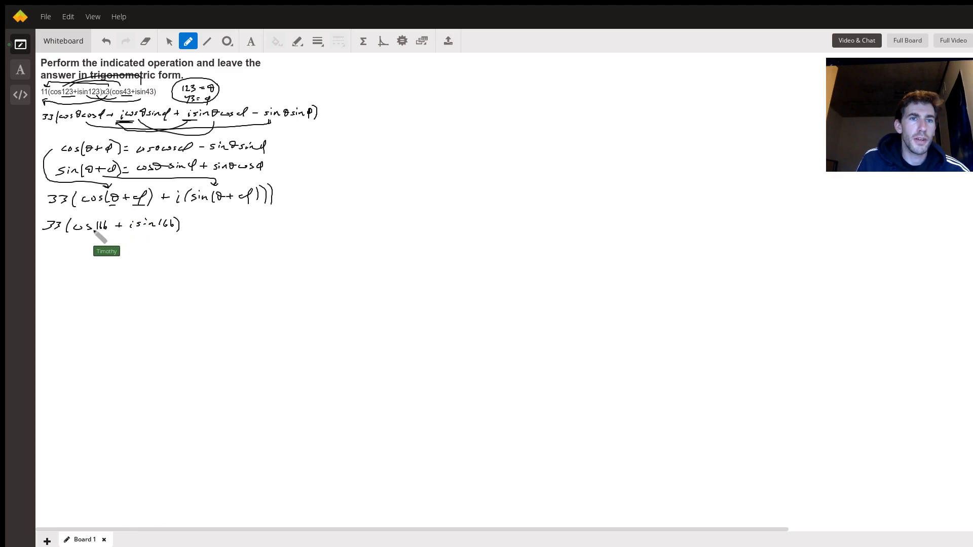
{"action": "mouse_move", "coordinate": [162, 236]}
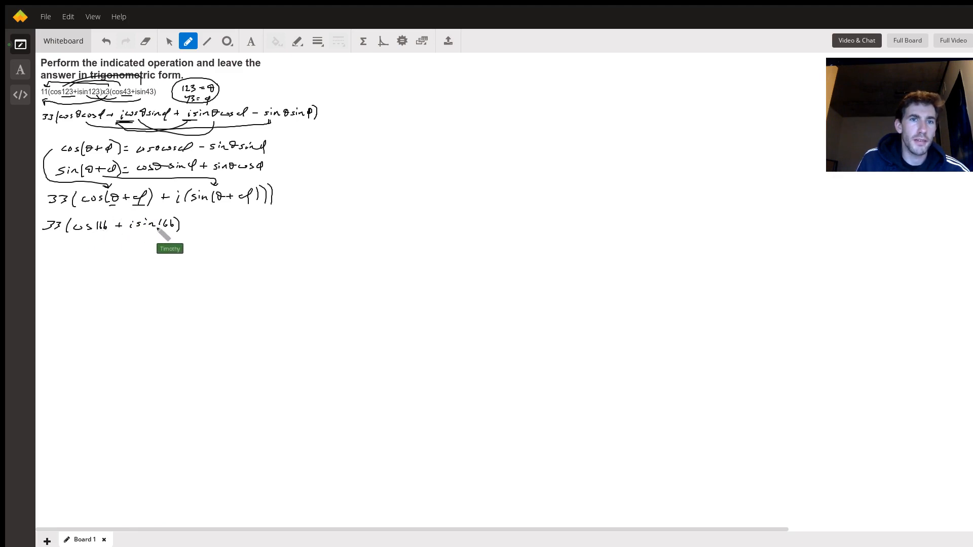